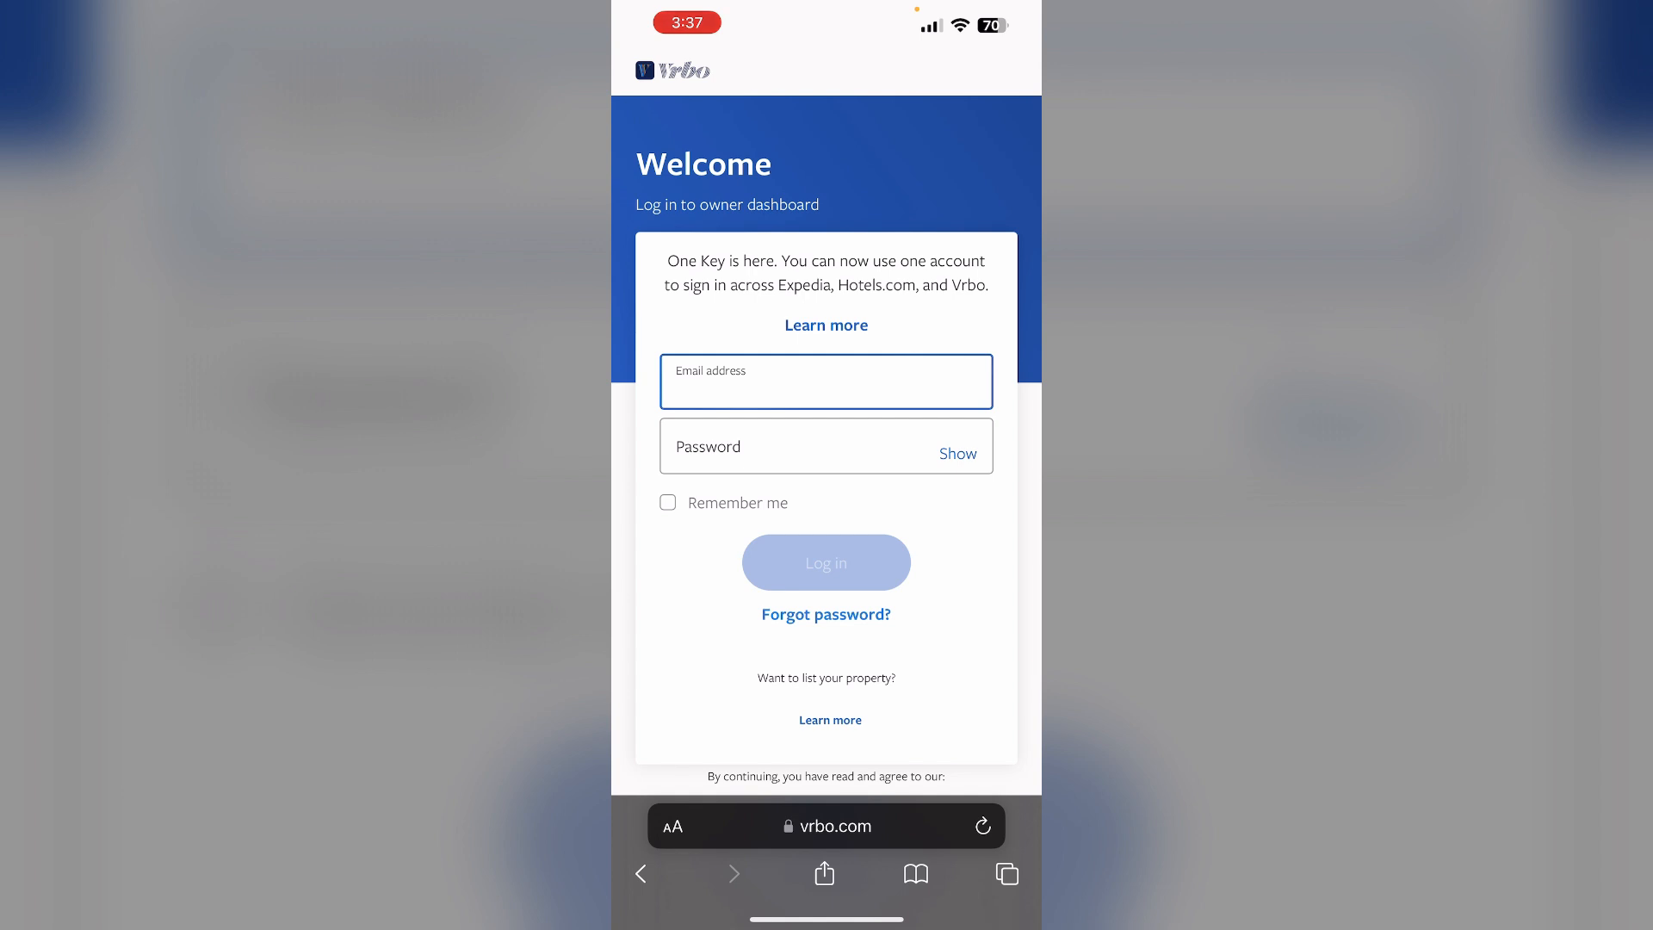
Return to the iPhone home screen and launch the Vrbo app to its splash screen
{"action": "key", "text": "home"}
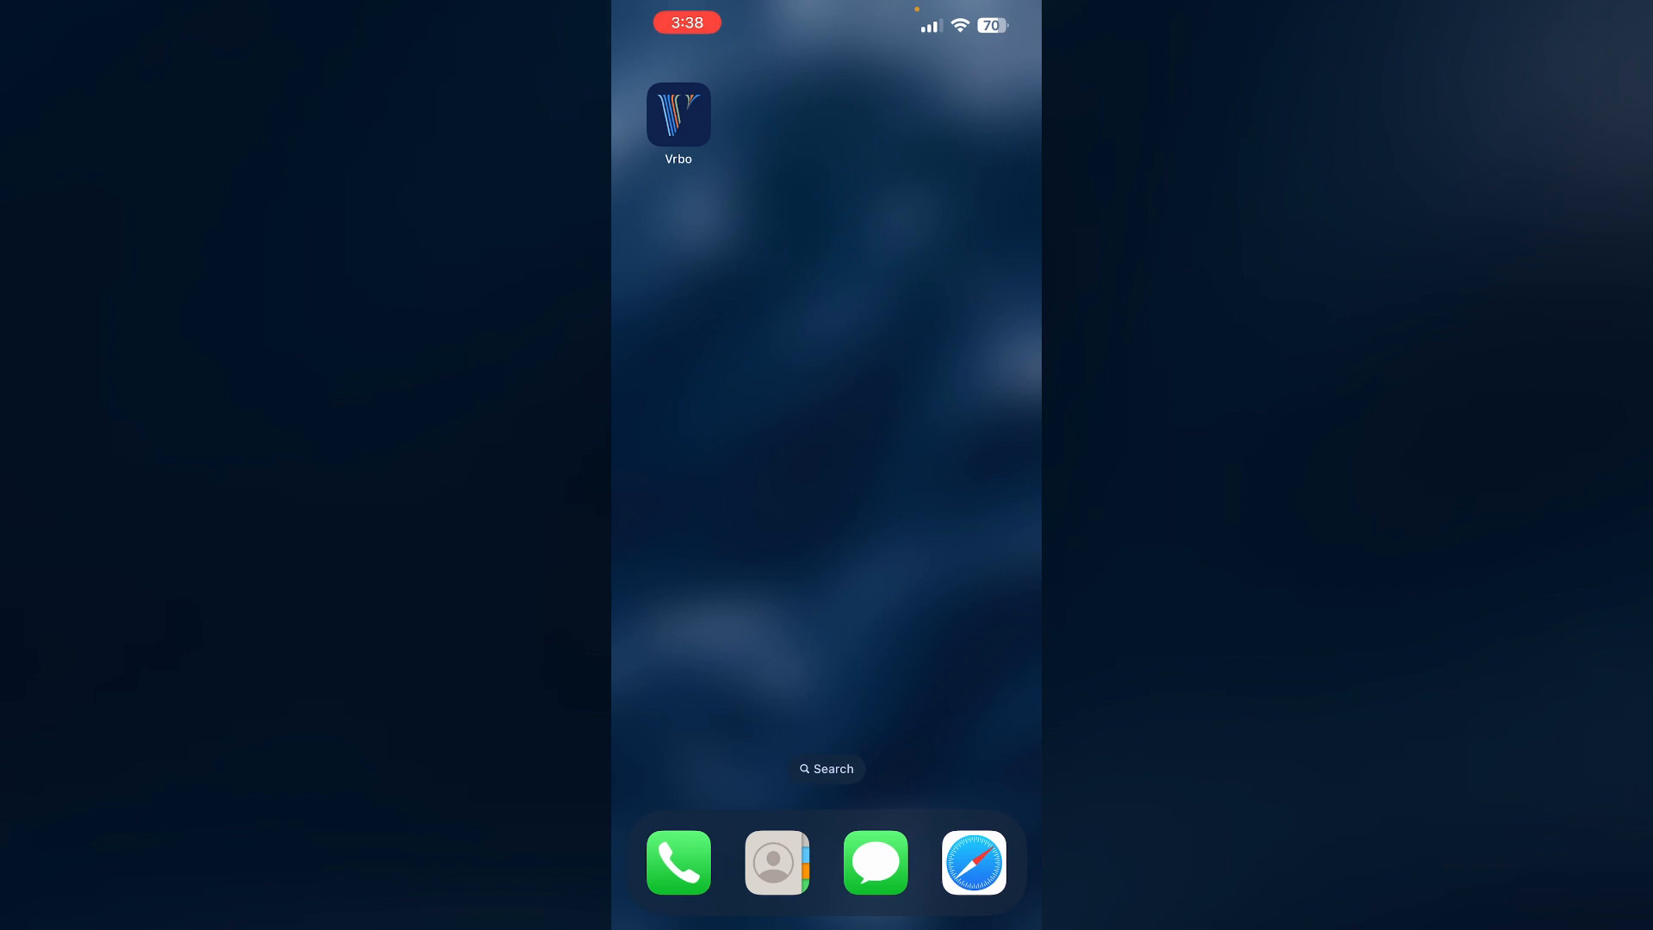
{"action": "left_click", "coordinate": [677, 114]}
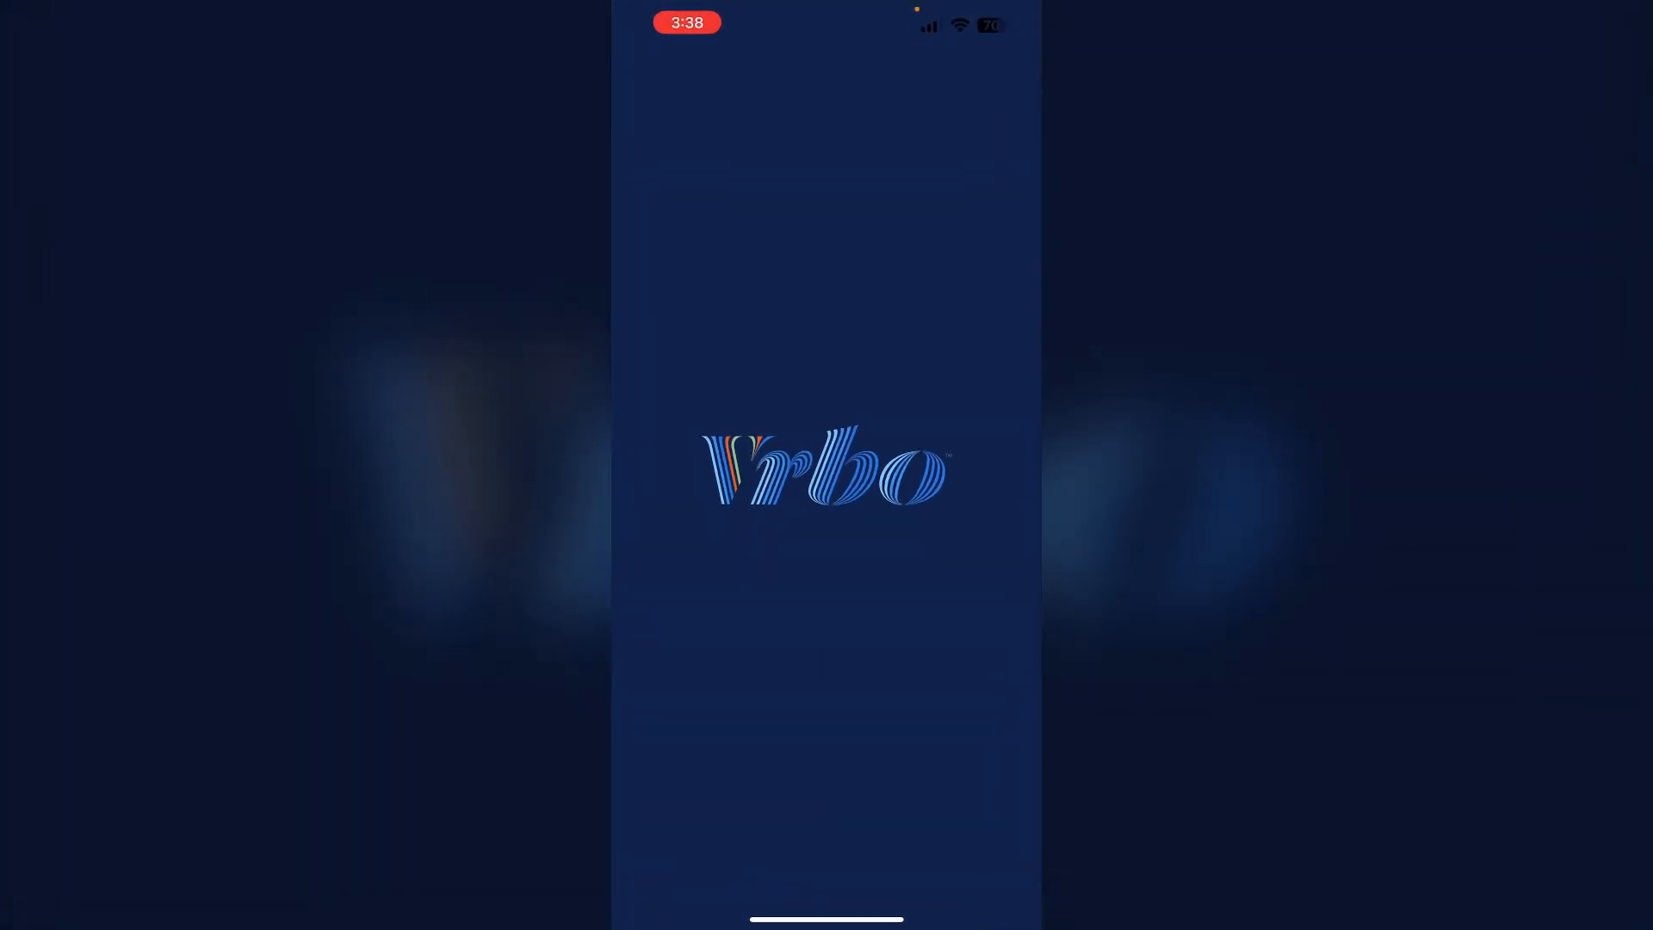